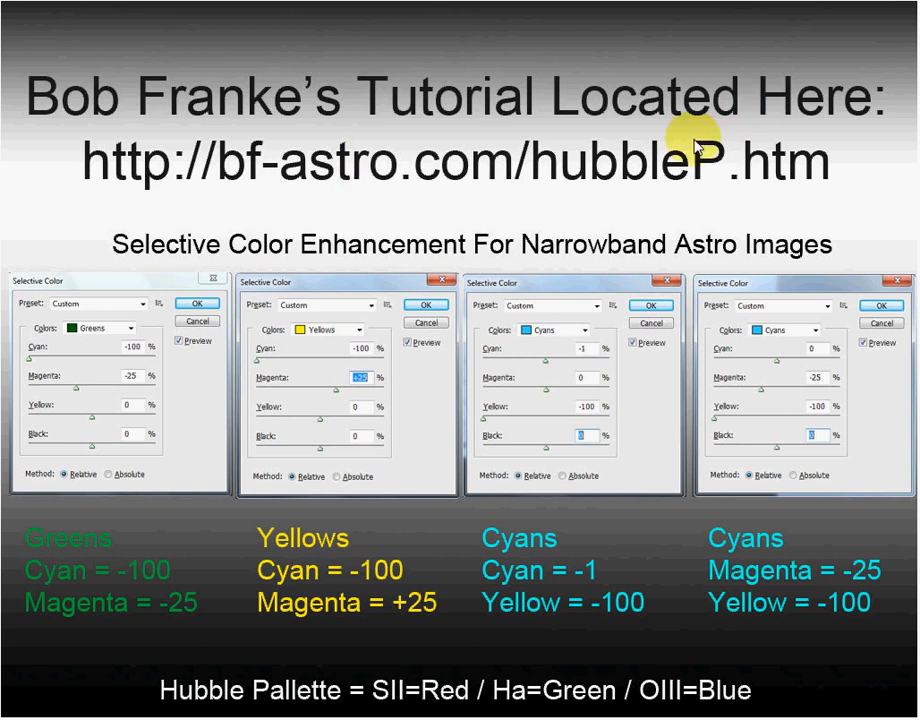
pyautogui.moveTo(455, 362)
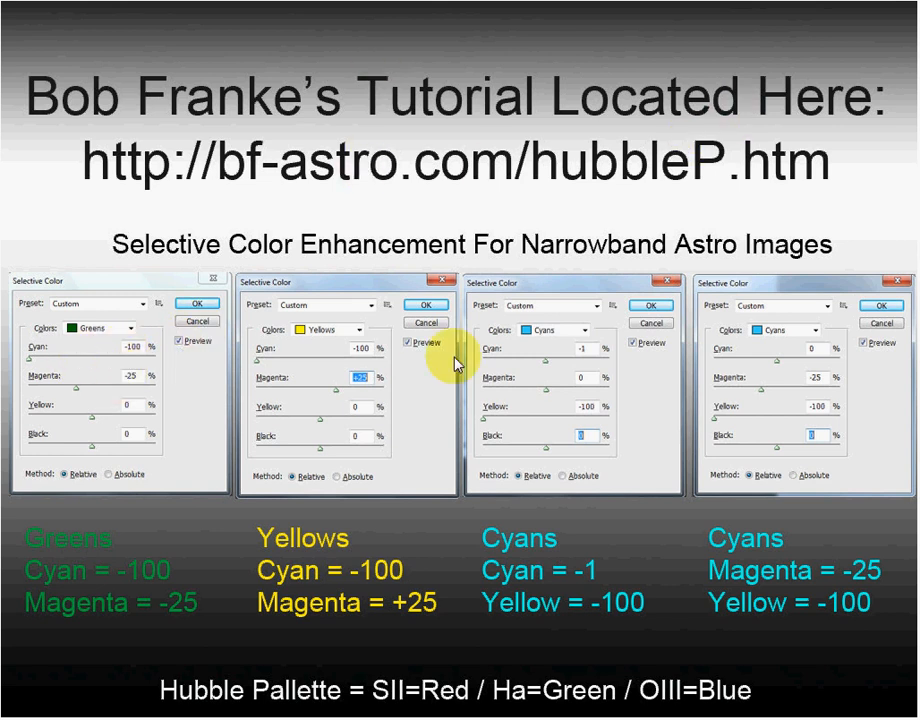
pyautogui.moveTo(815, 340)
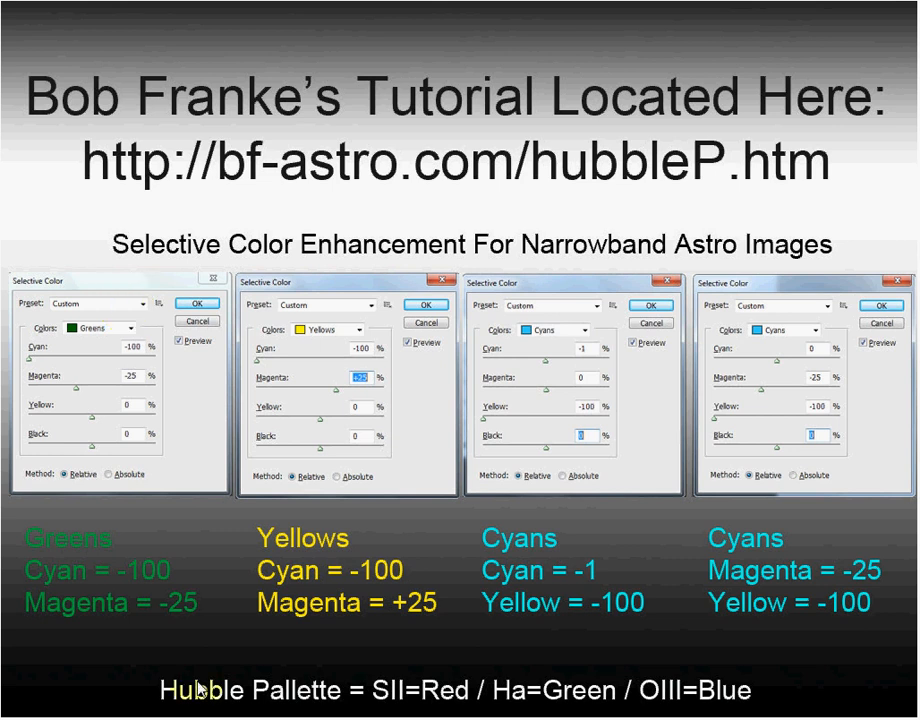
pyautogui.moveTo(540, 690)
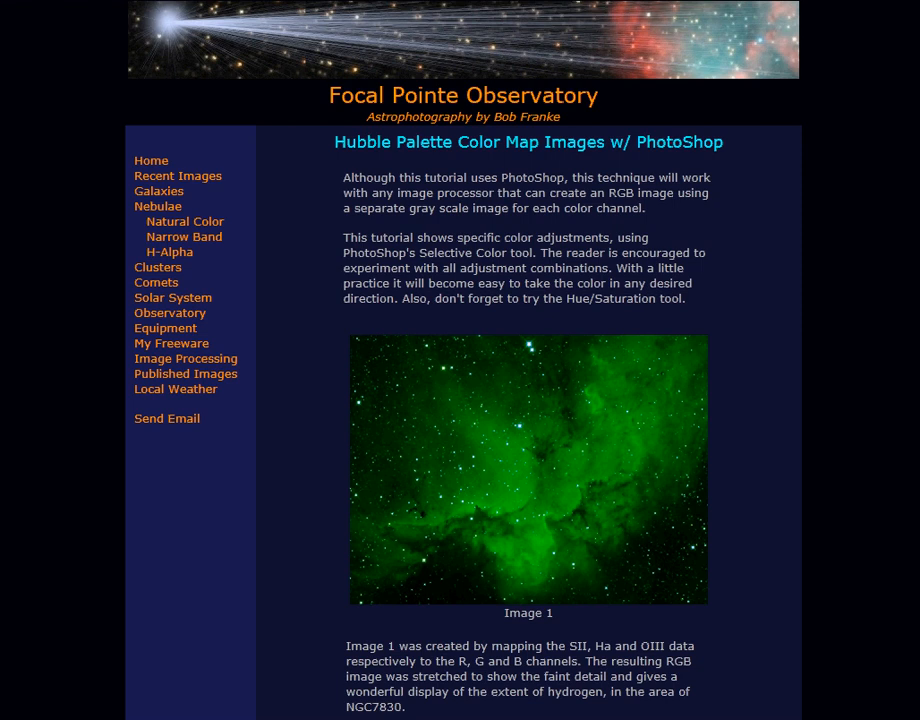
# Scroll the Hubble Palette tutorial page down to Image 2.
pyautogui.scroll(-3)
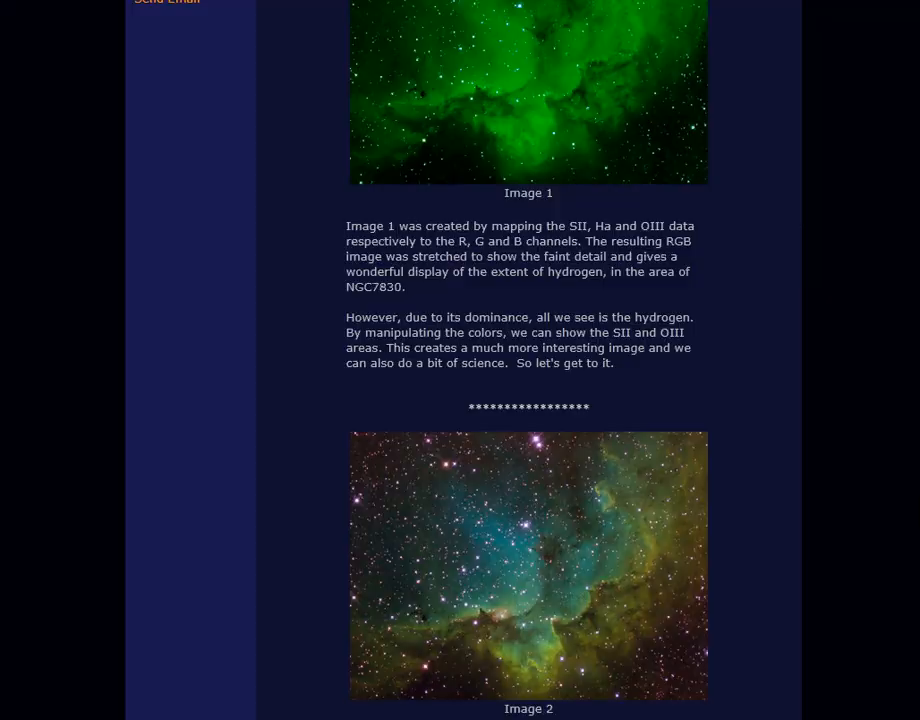
pyautogui.scroll(-3)
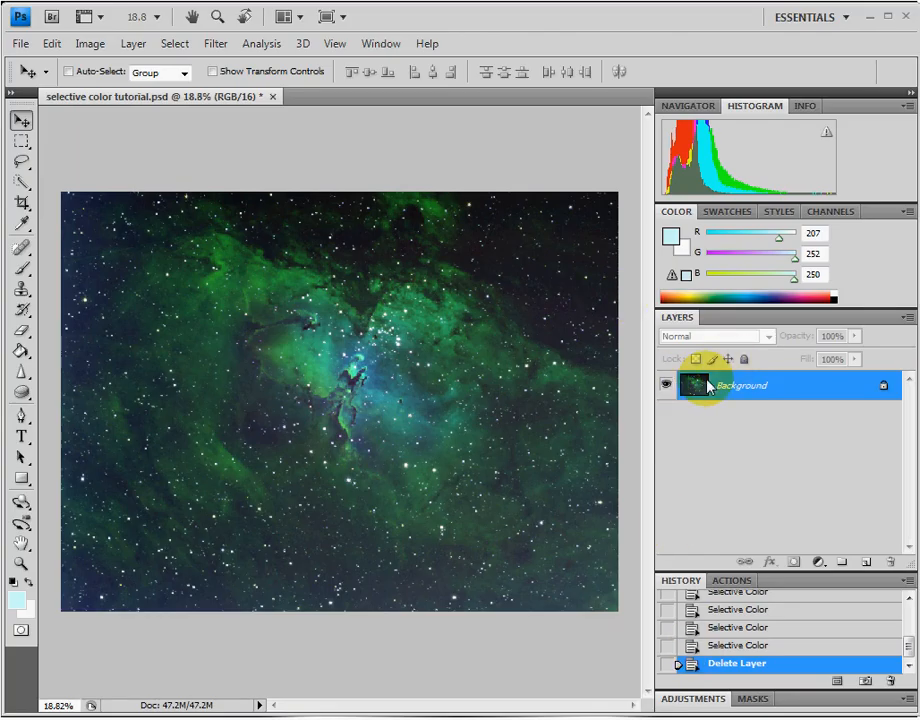
# Duplicate the Background layer to create a Background copy layer.
pyautogui.click(865, 562)
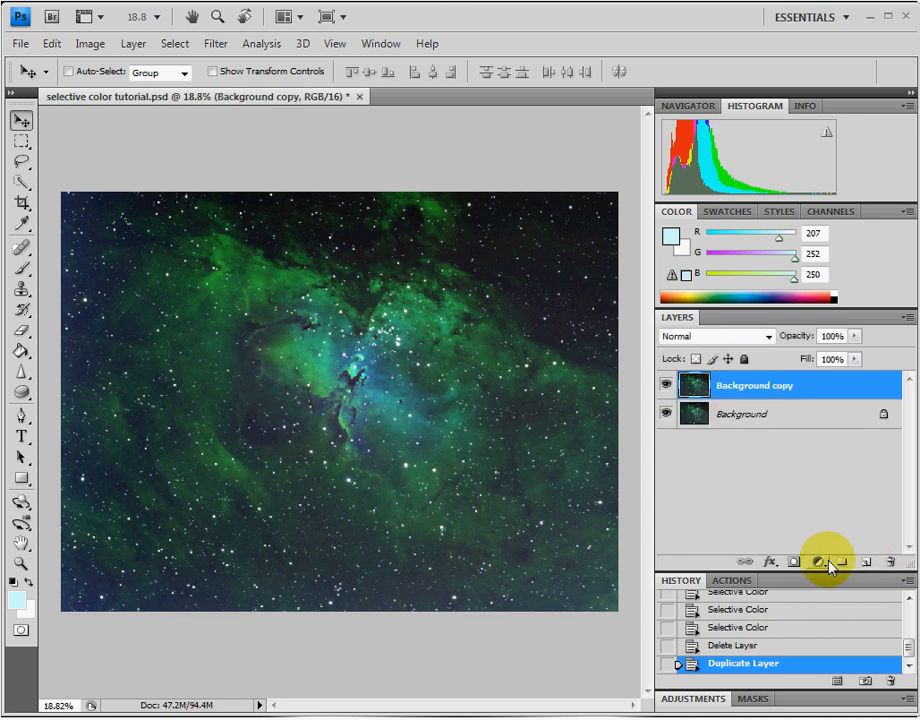
pyautogui.moveTo(285, 343)
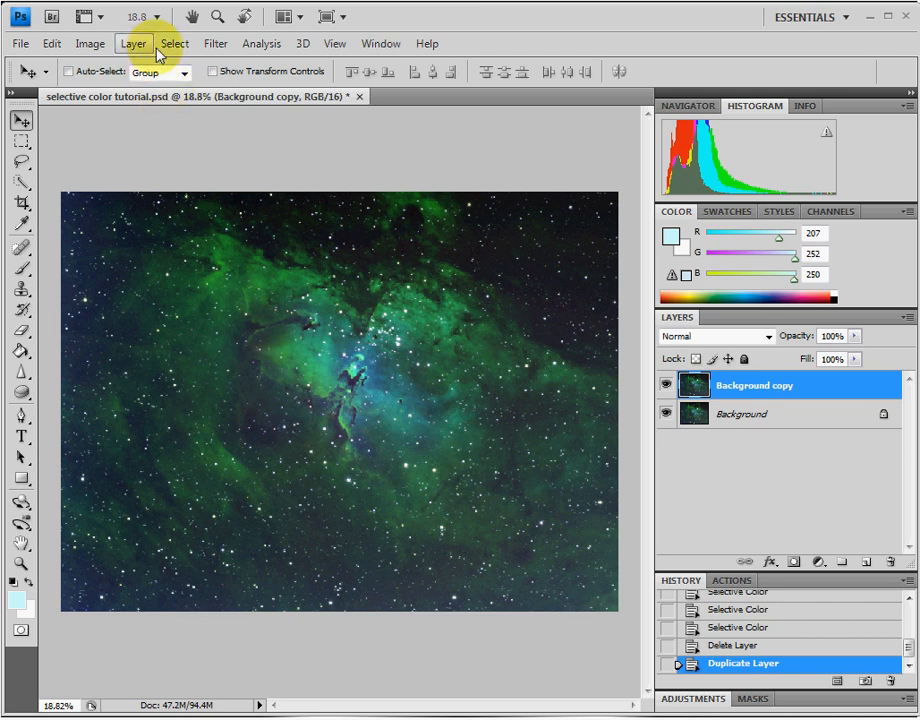
pyautogui.moveTo(90, 43)
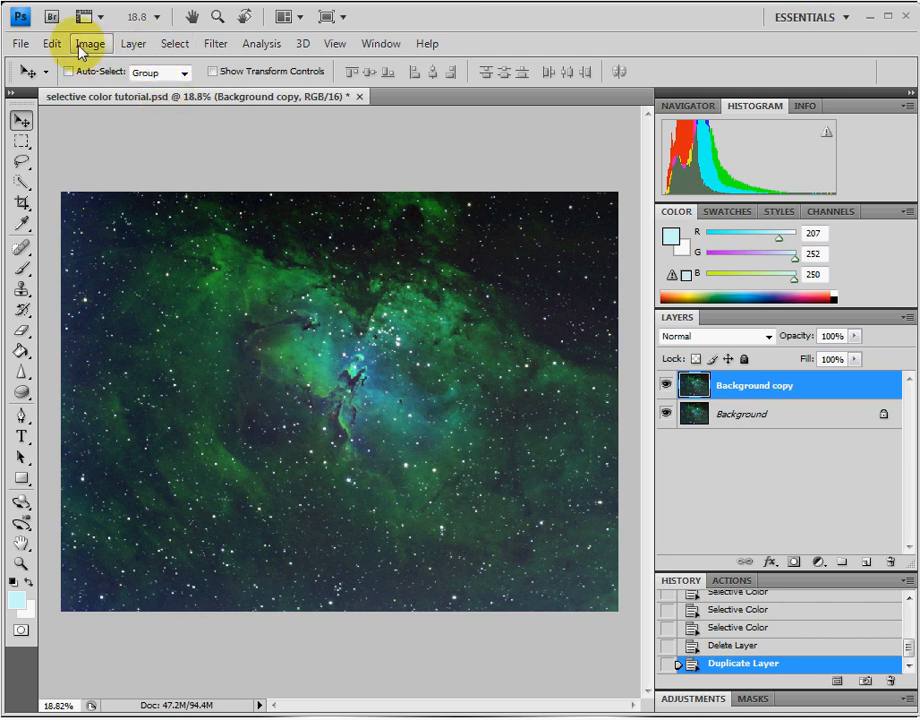
# Apply Selective Color to the Greens with Cyan −100 and Magenta −25.
pyautogui.click(90, 43)
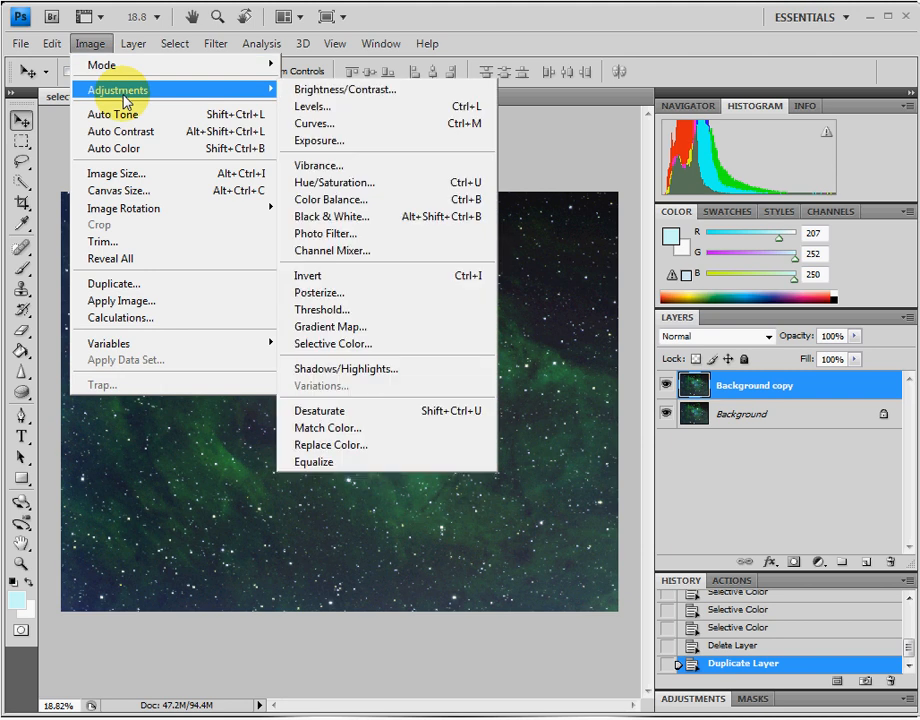
pyautogui.moveTo(328, 428)
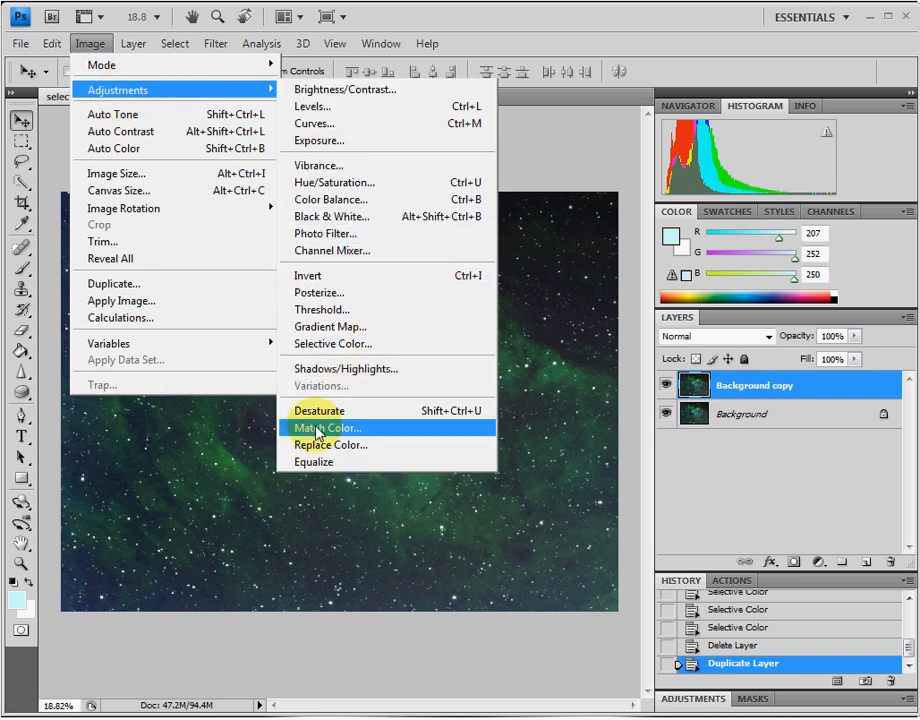
pyautogui.click(333, 343)
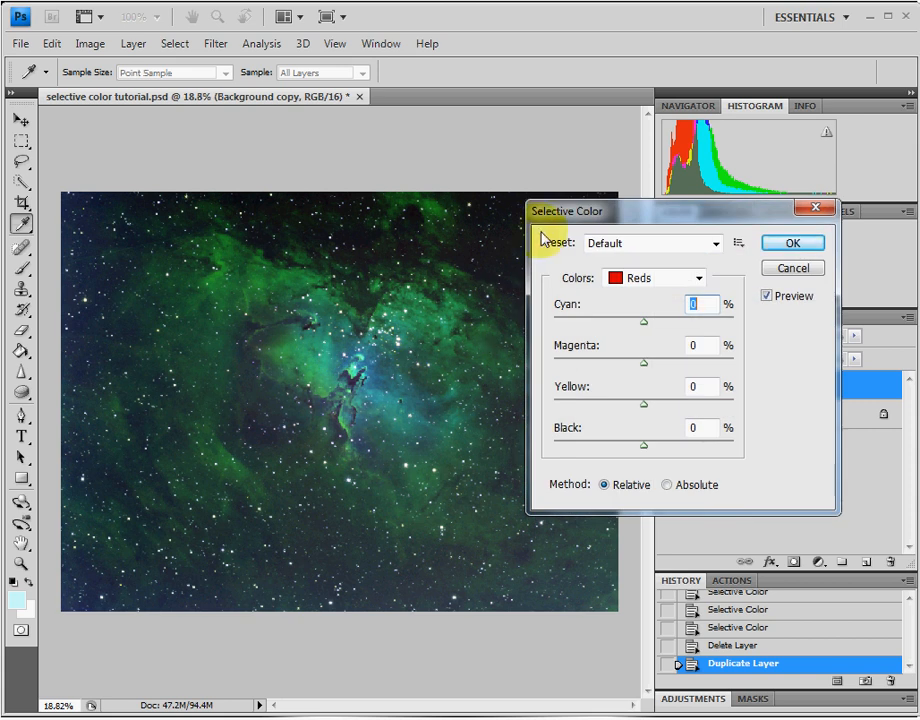
pyautogui.click(699, 278)
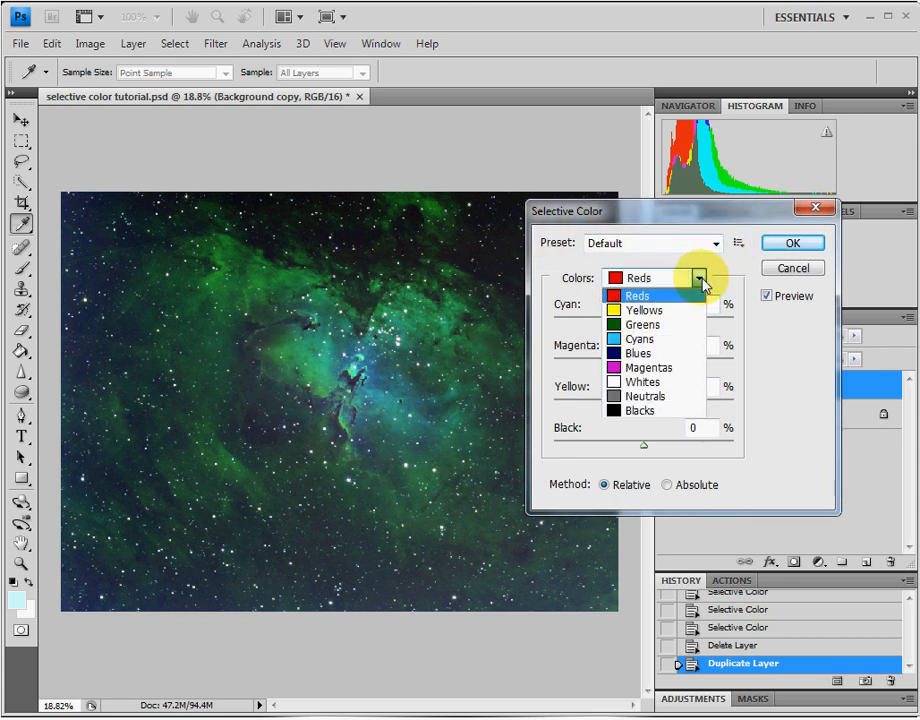
pyautogui.click(642, 324)
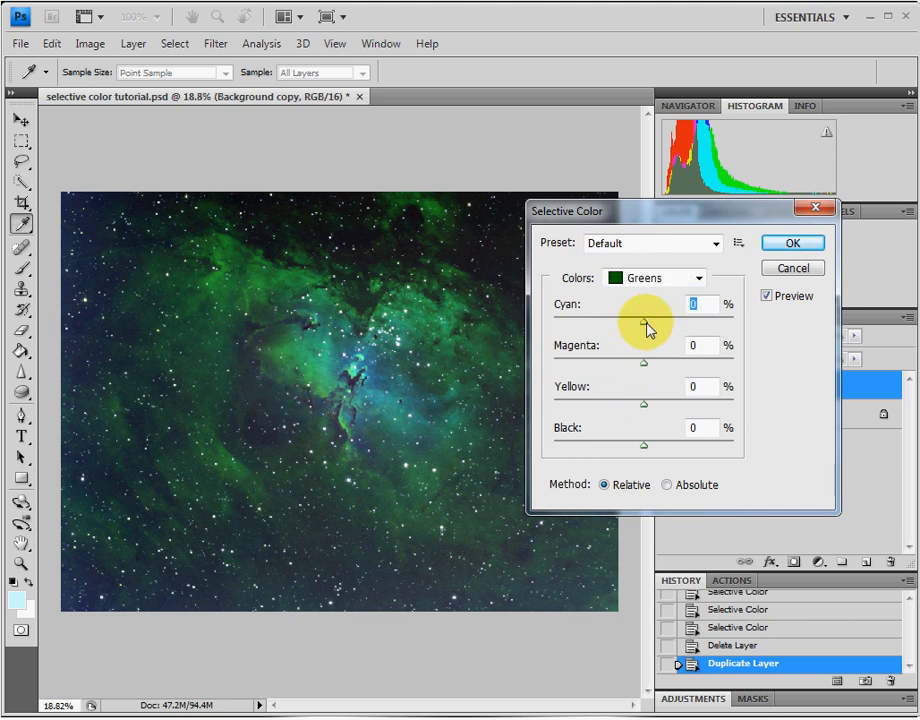
pyautogui.moveTo(643, 322); pyautogui.dragTo(553, 322)
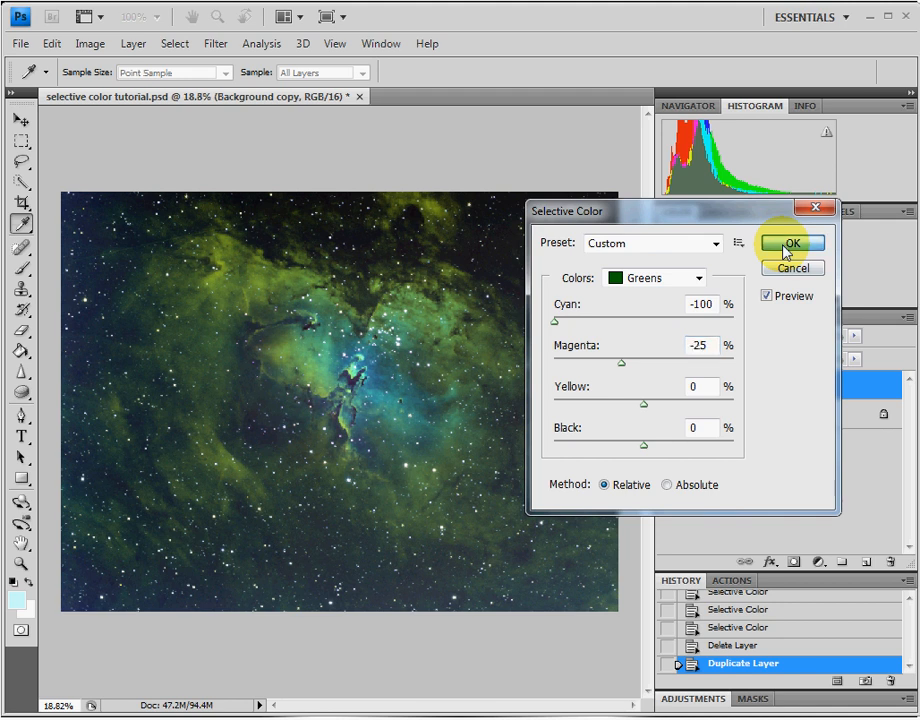
pyautogui.click(789, 244)
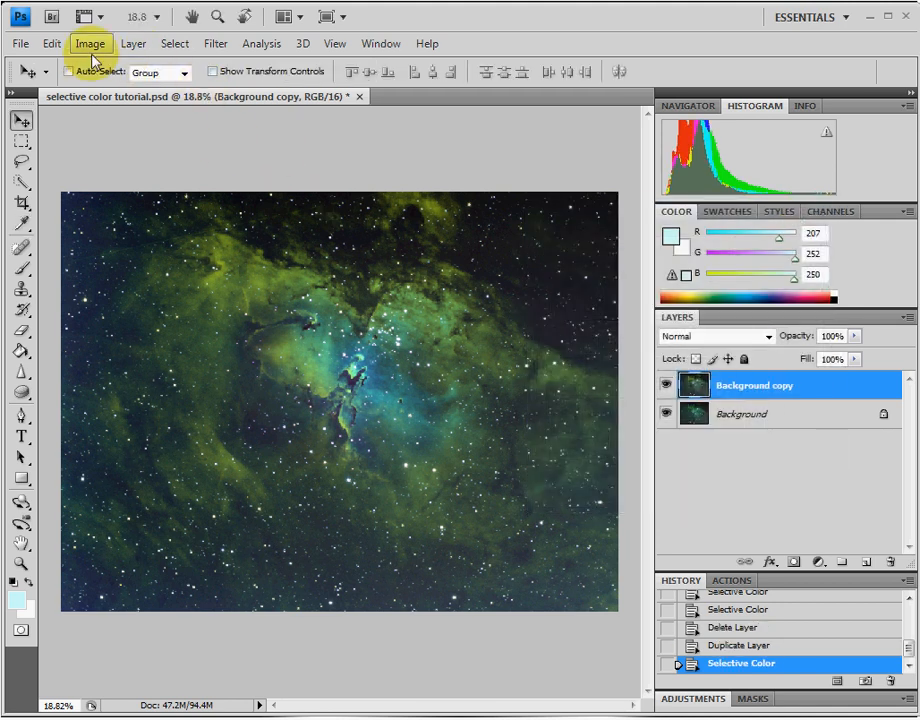
# Apply a Selective Color pass on the Yellows, shifting the nebula toward golden orange.
pyautogui.click(90, 43)
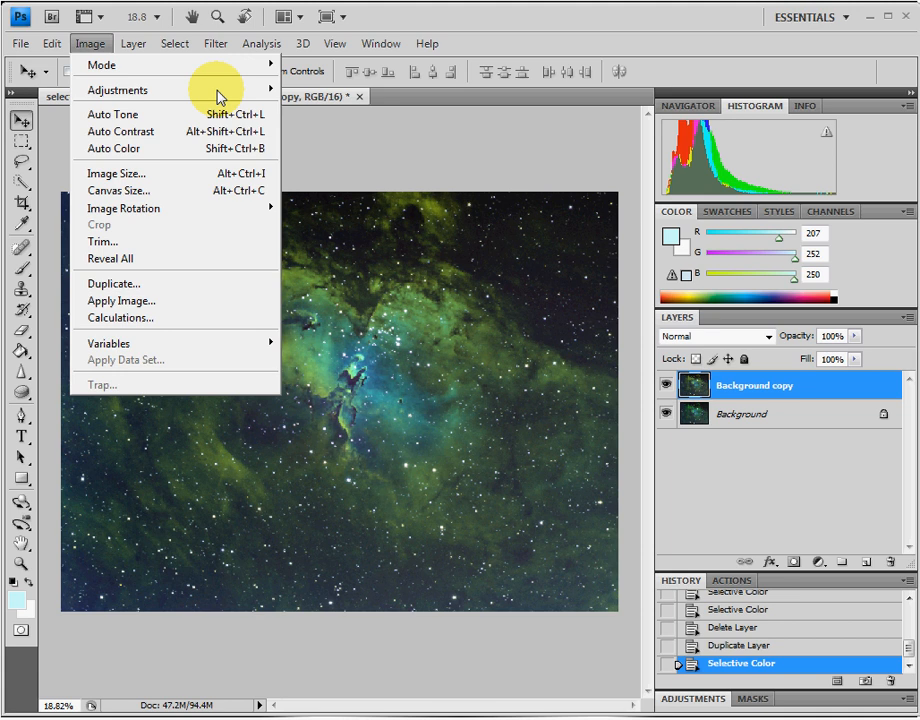
pyautogui.click(117, 90)
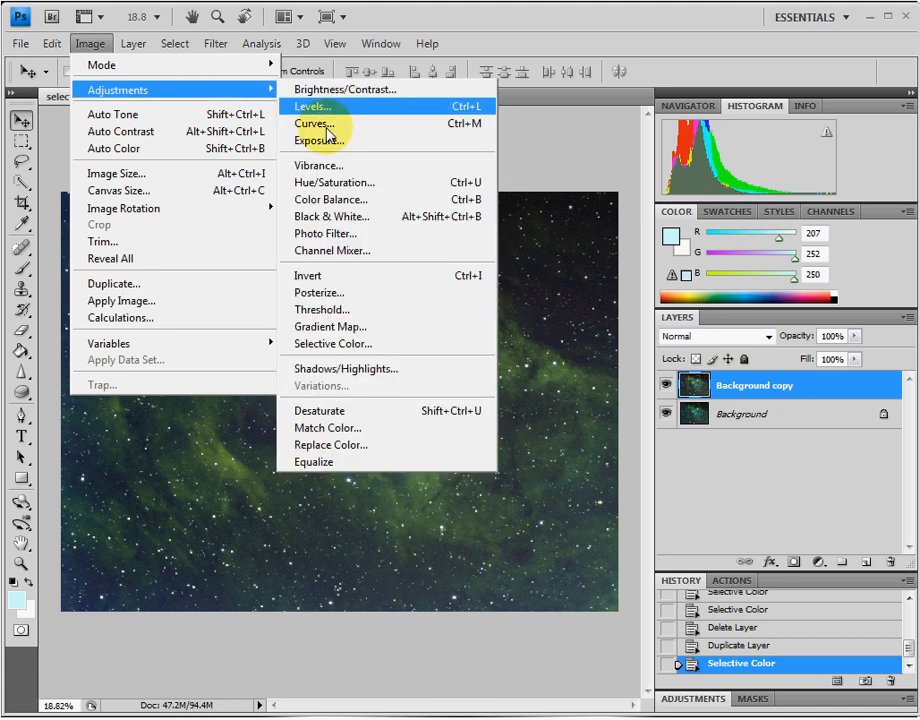
pyautogui.click(333, 343)
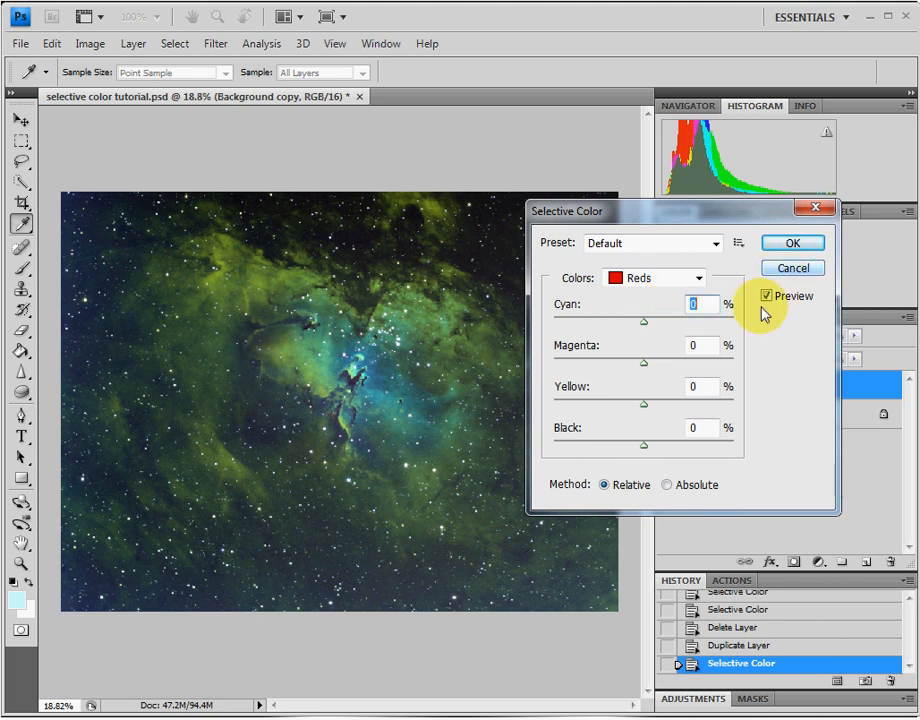
pyautogui.click(699, 278)
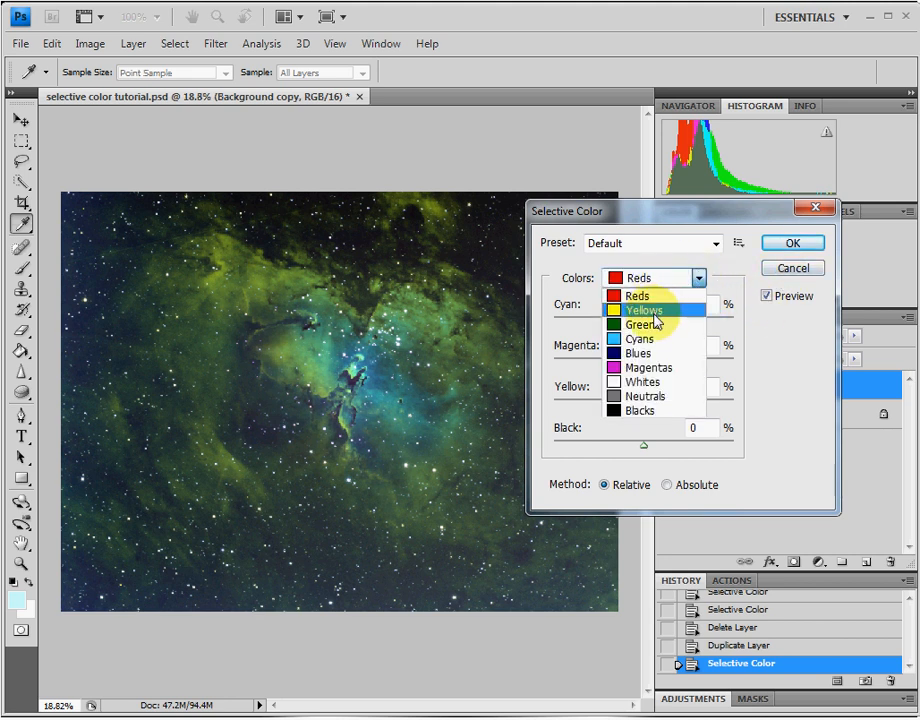
pyautogui.click(645, 310)
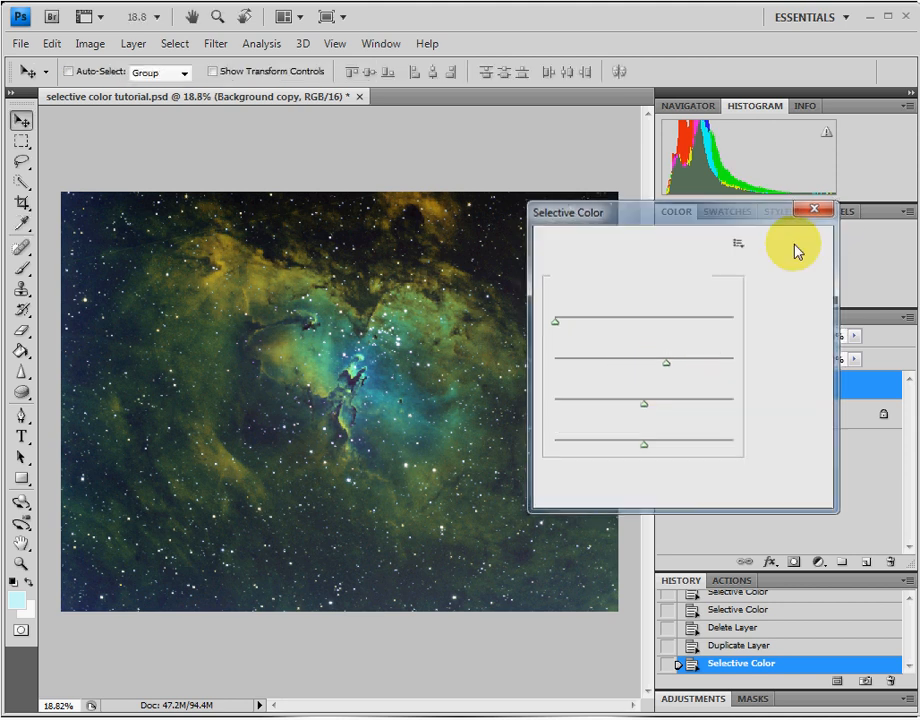
pyautogui.click(90, 43)
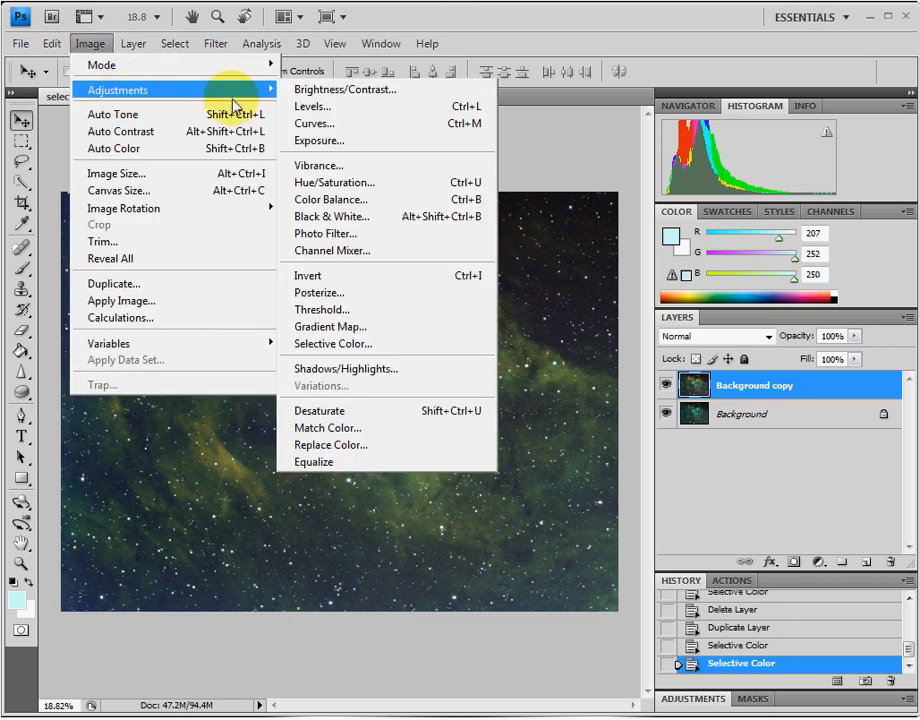
pyautogui.moveTo(331, 343)
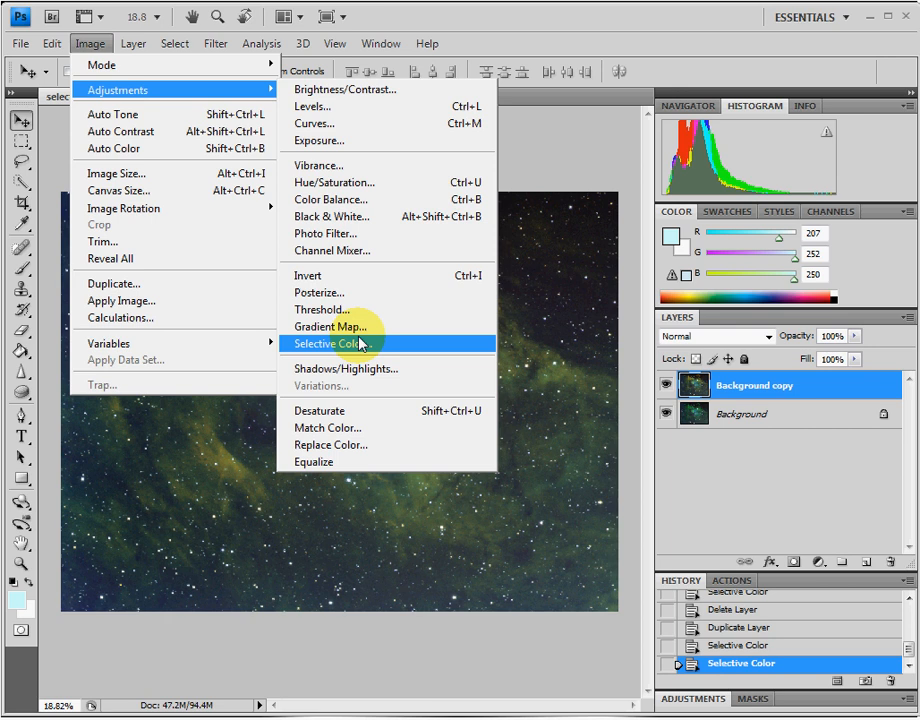
# Apply Selective Color to the Cyans with Cyan −1 and Yellow −100.
pyautogui.click(330, 343)
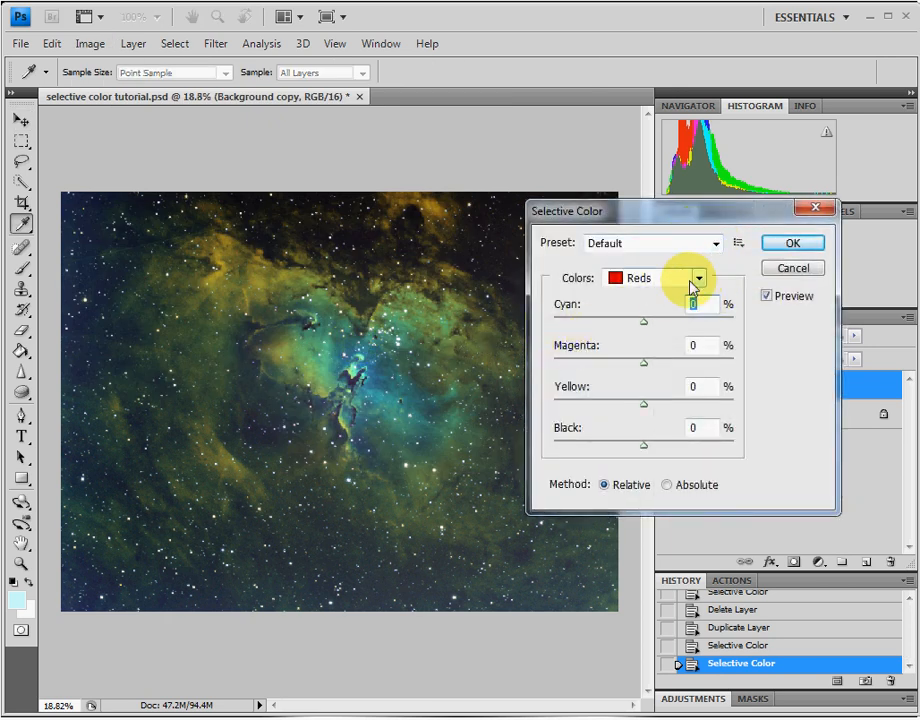
pyautogui.click(698, 278)
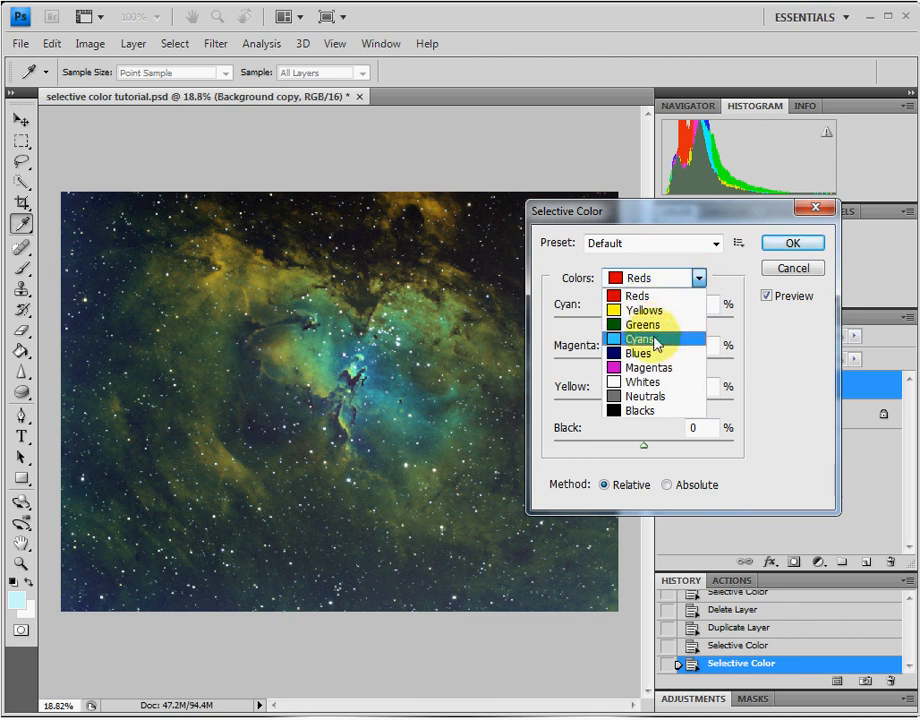
pyautogui.click(641, 339)
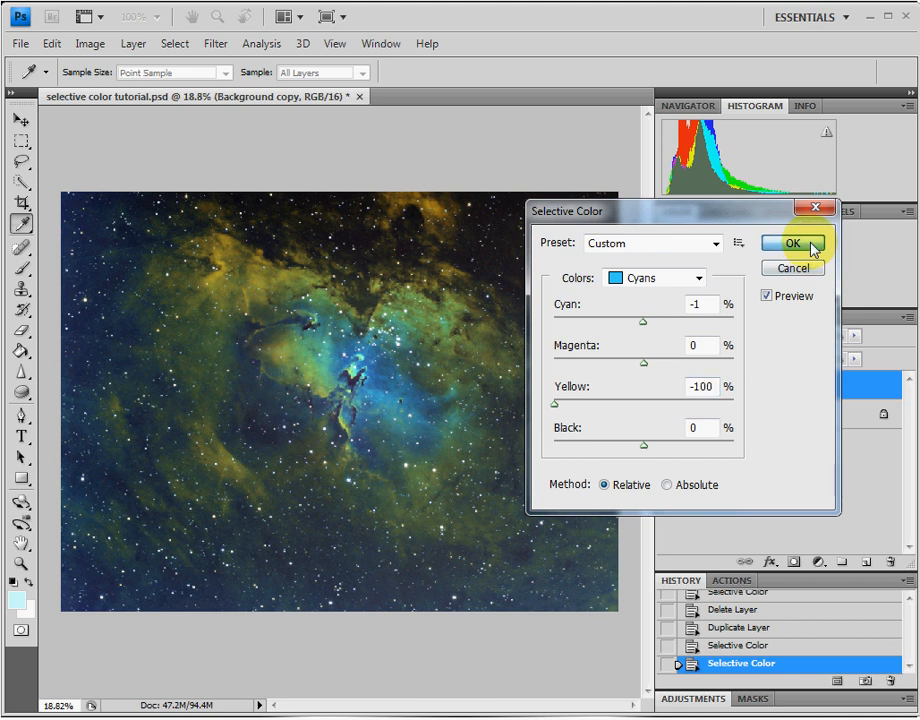
pyautogui.click(791, 244)
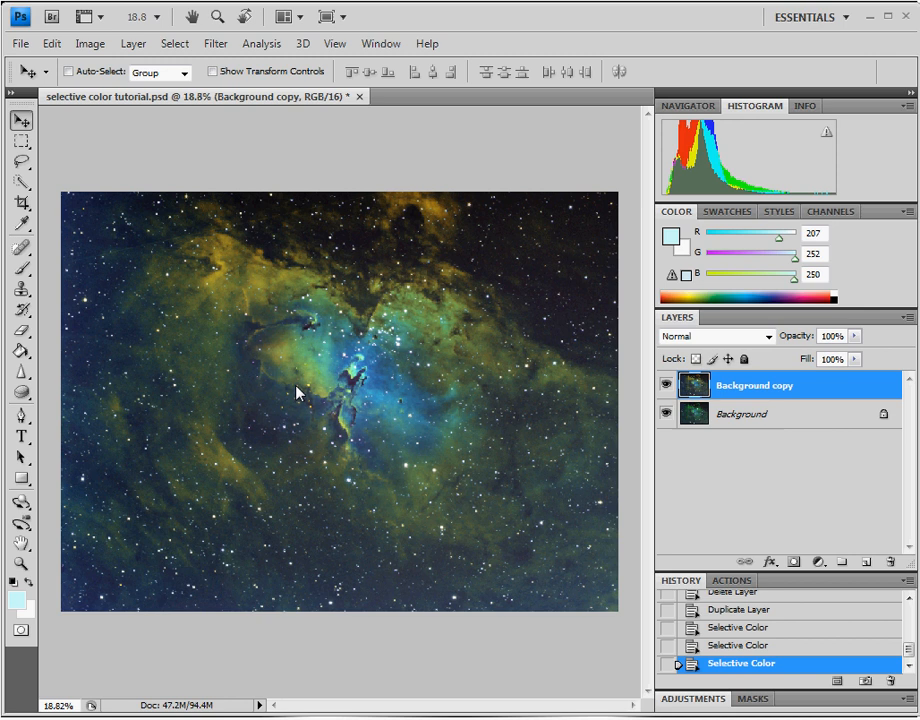
pyautogui.moveTo(316, 230)
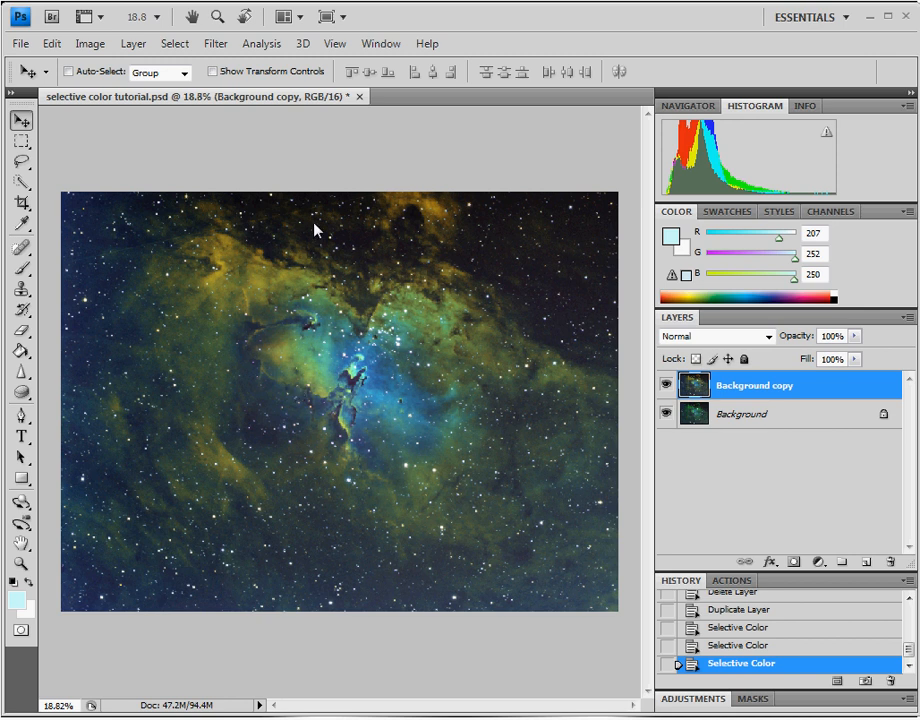
pyautogui.moveTo(96, 43)
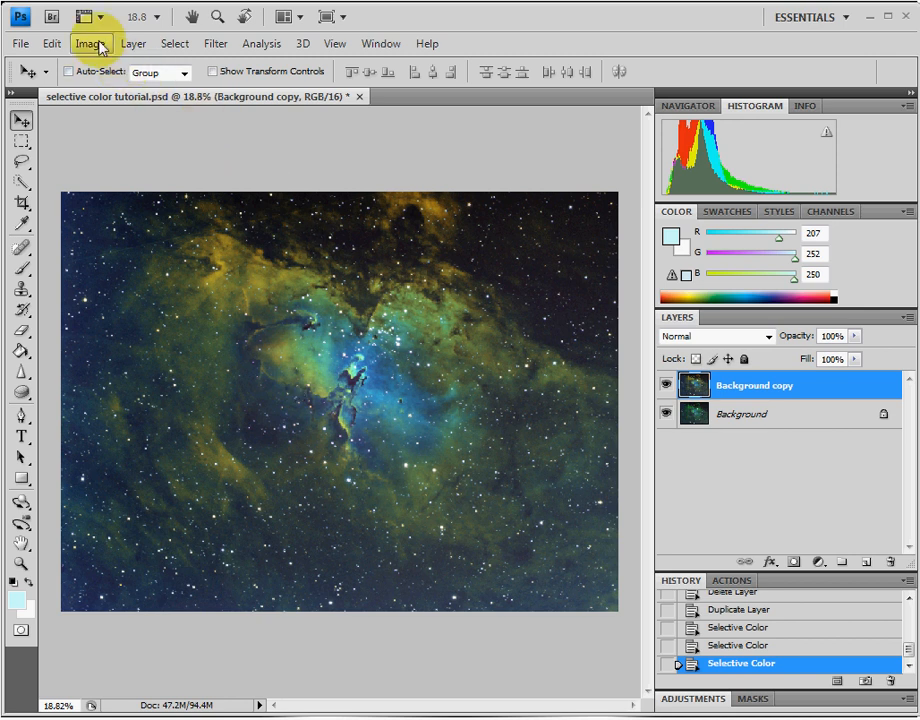
# Apply another Selective Color pass on the Cyans with Magenta −25 and Yellow −100.
pyautogui.click(90, 43)
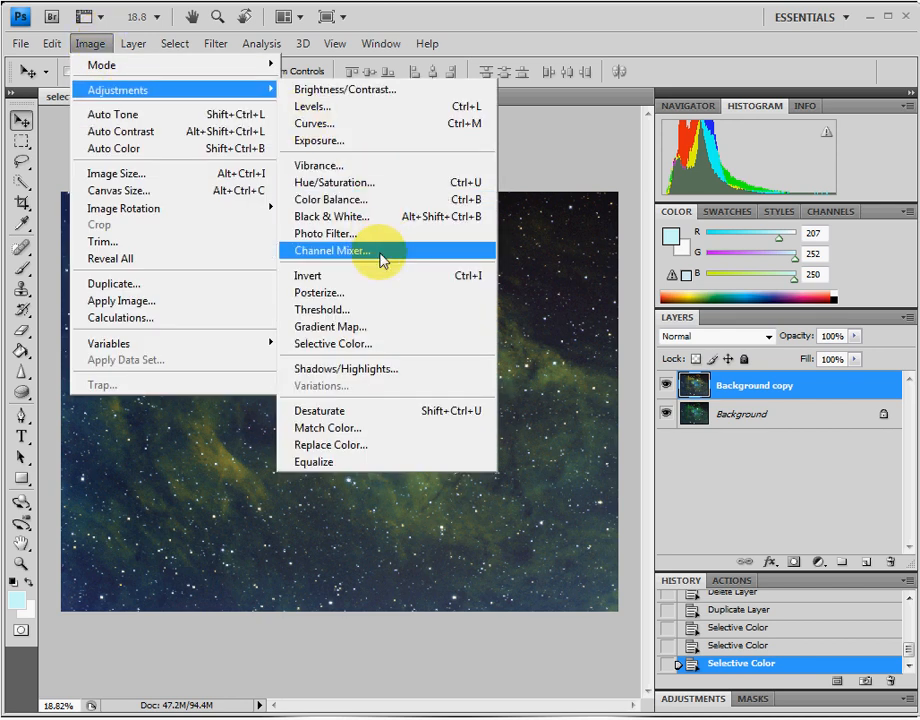
pyautogui.click(333, 343)
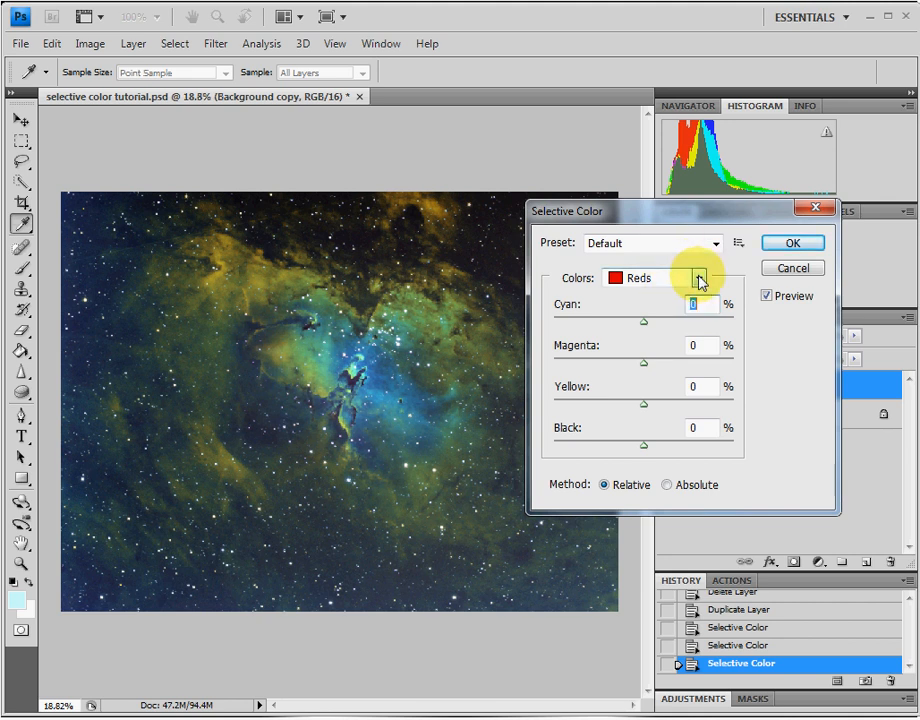
pyautogui.click(701, 277)
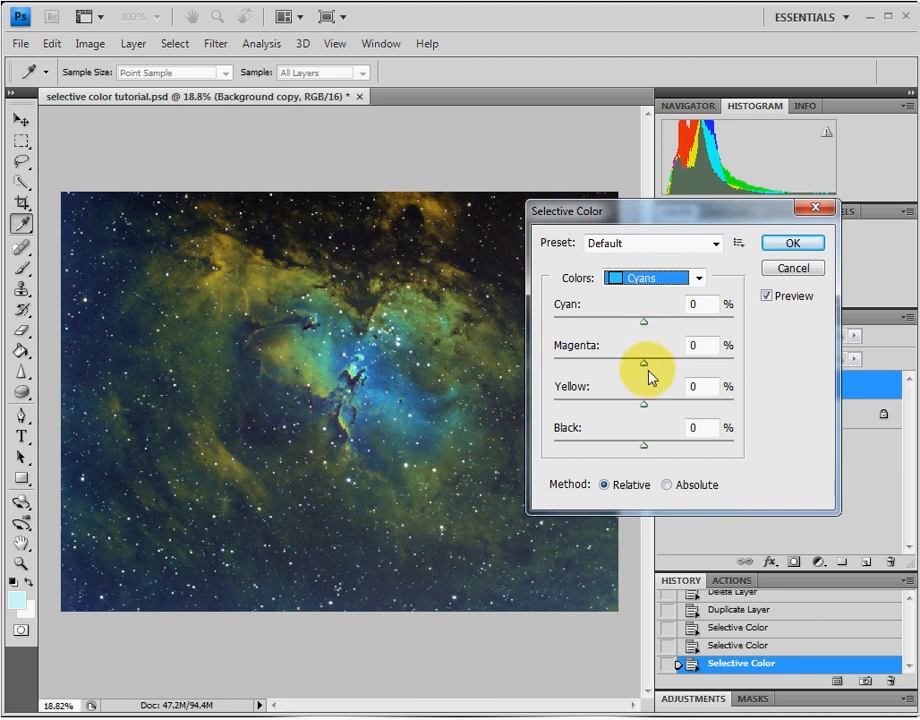
pyautogui.moveTo(645, 360); pyautogui.dragTo(628, 360)
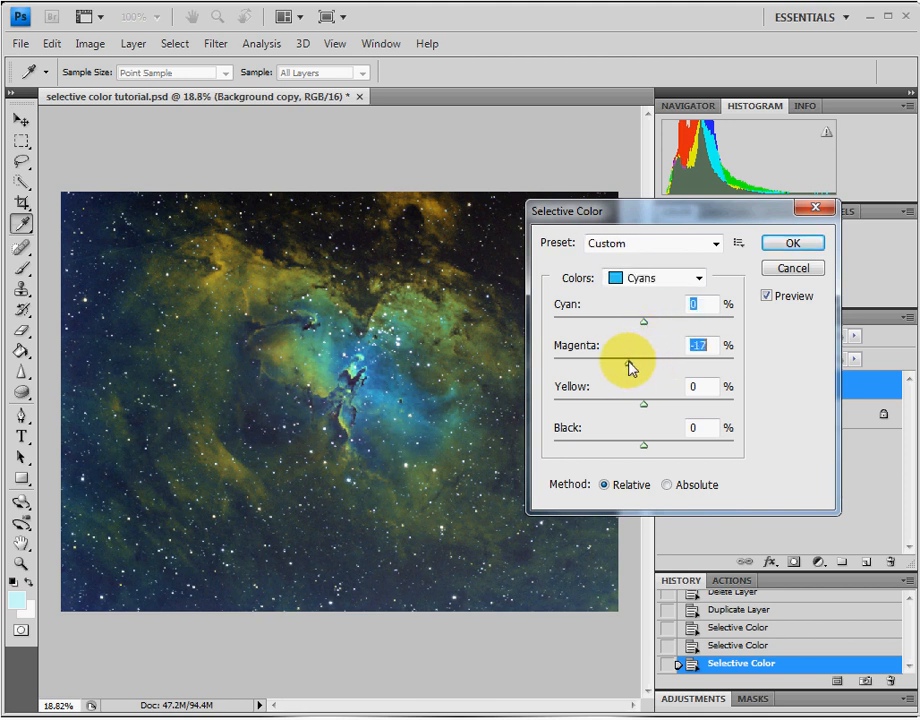
pyautogui.moveTo(650, 362); pyautogui.dragTo(615, 362)
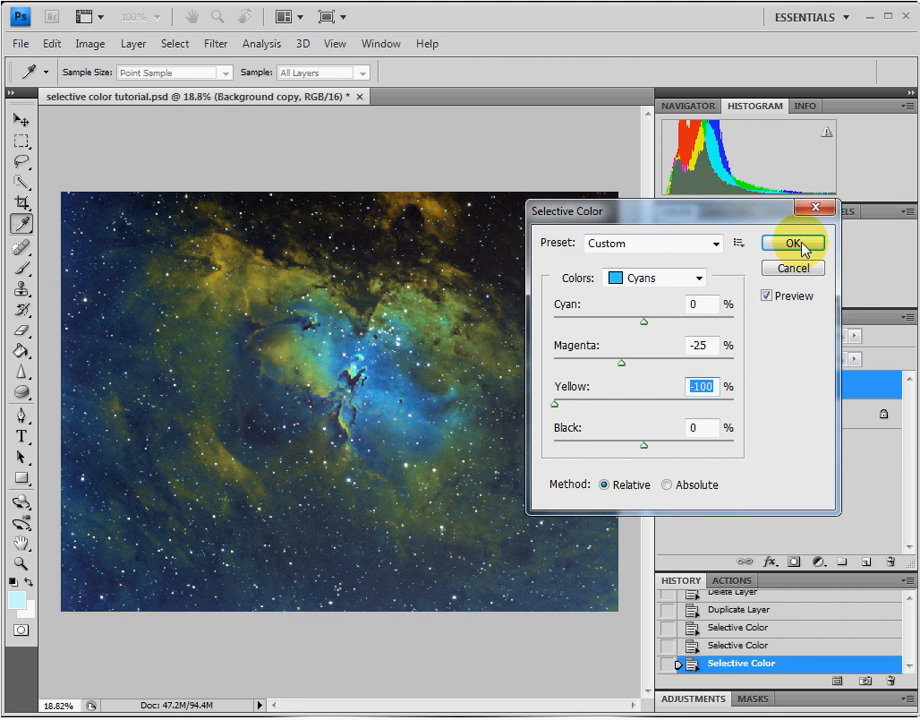
pyautogui.click(791, 243)
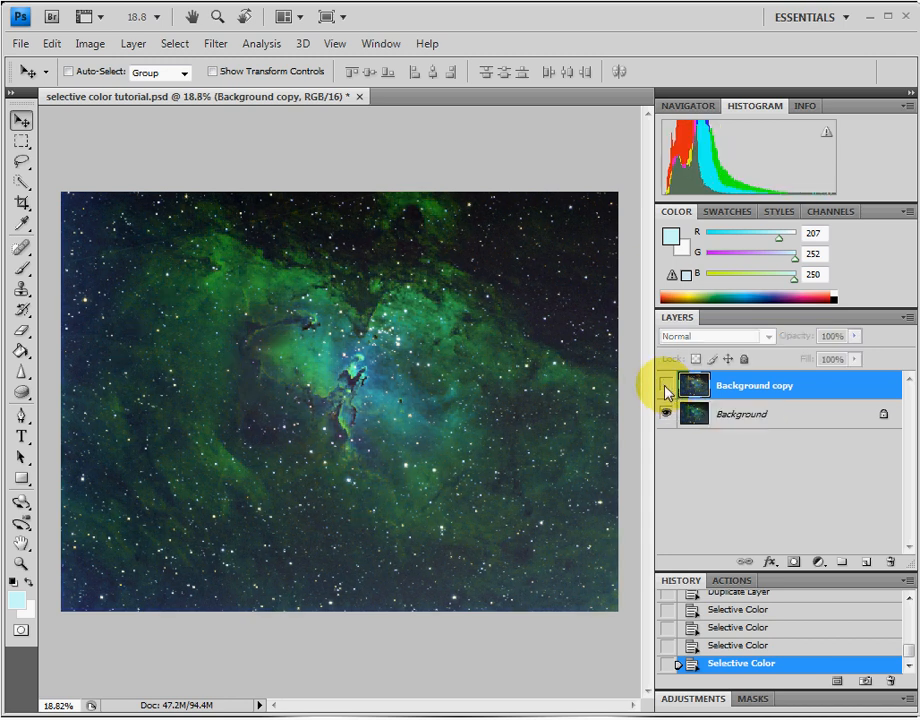
pyautogui.click(666, 385)
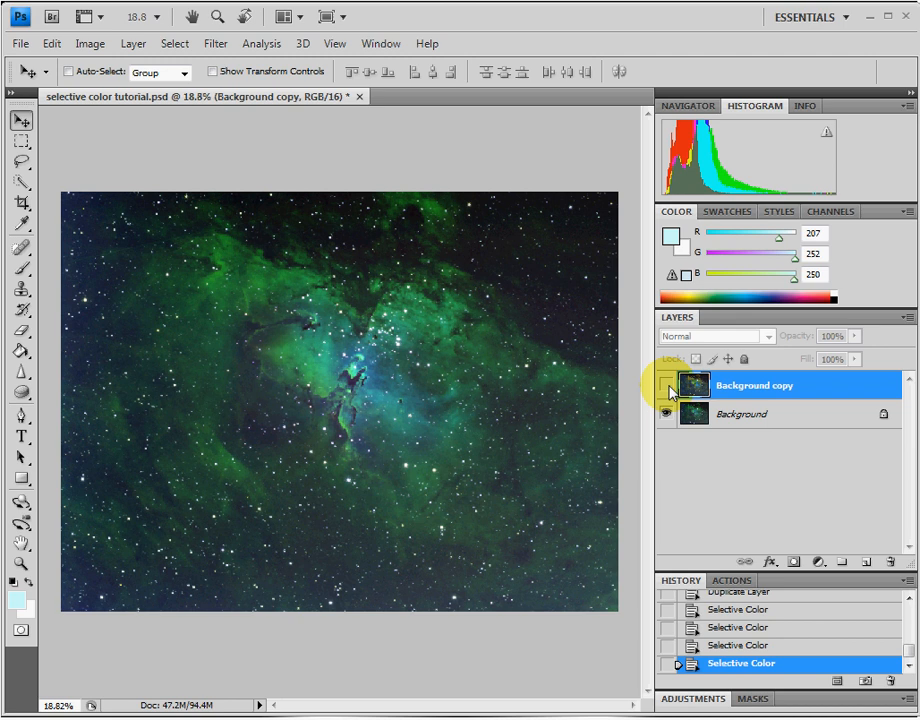
pyautogui.click(666, 385)
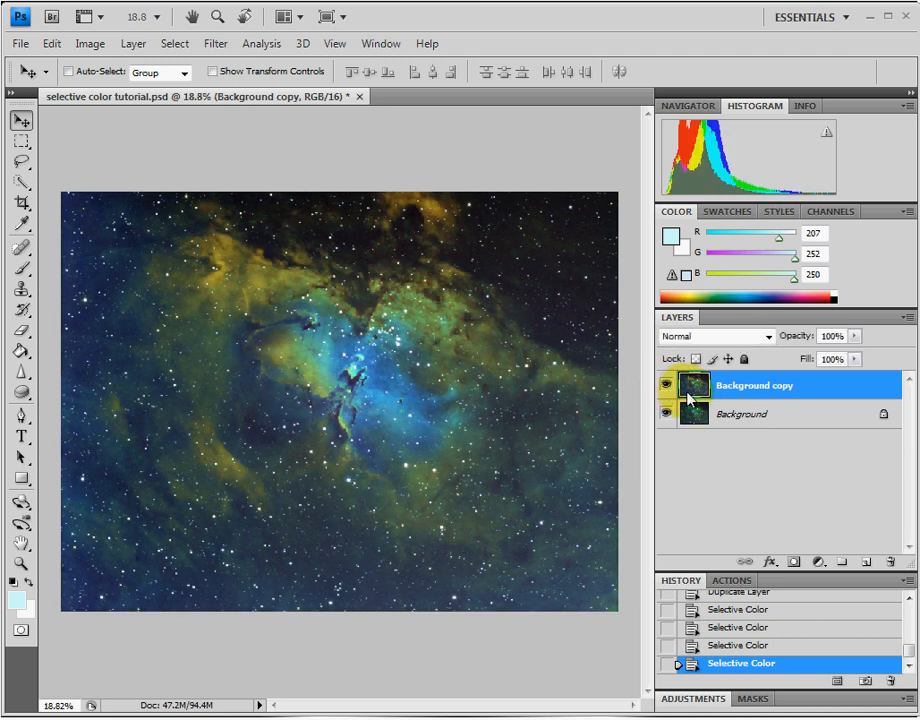
pyautogui.moveTo(693, 385)
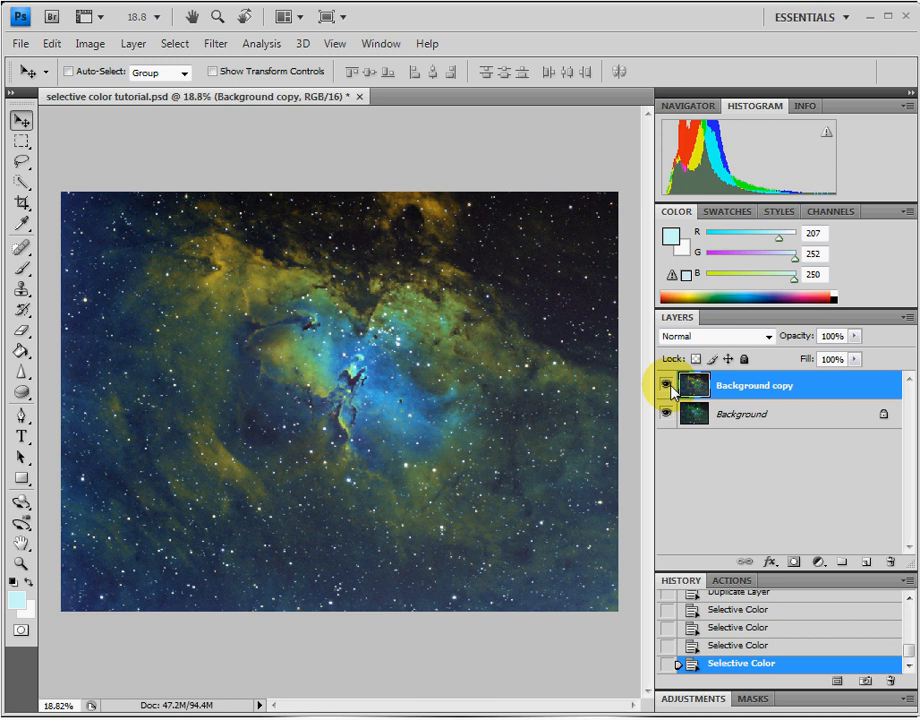
pyautogui.click(665, 385)
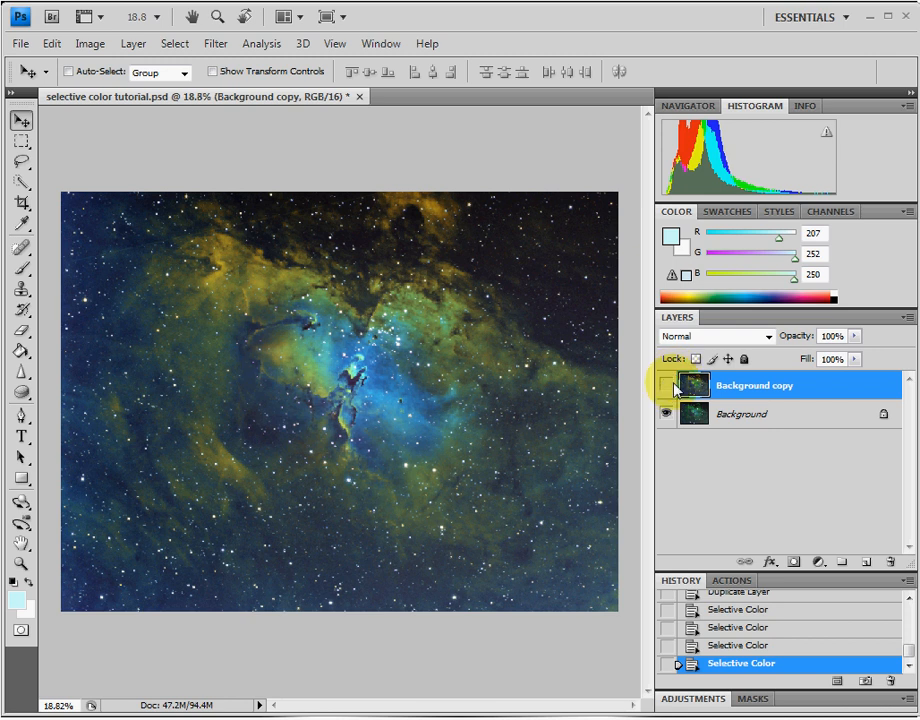
pyautogui.click(665, 385)
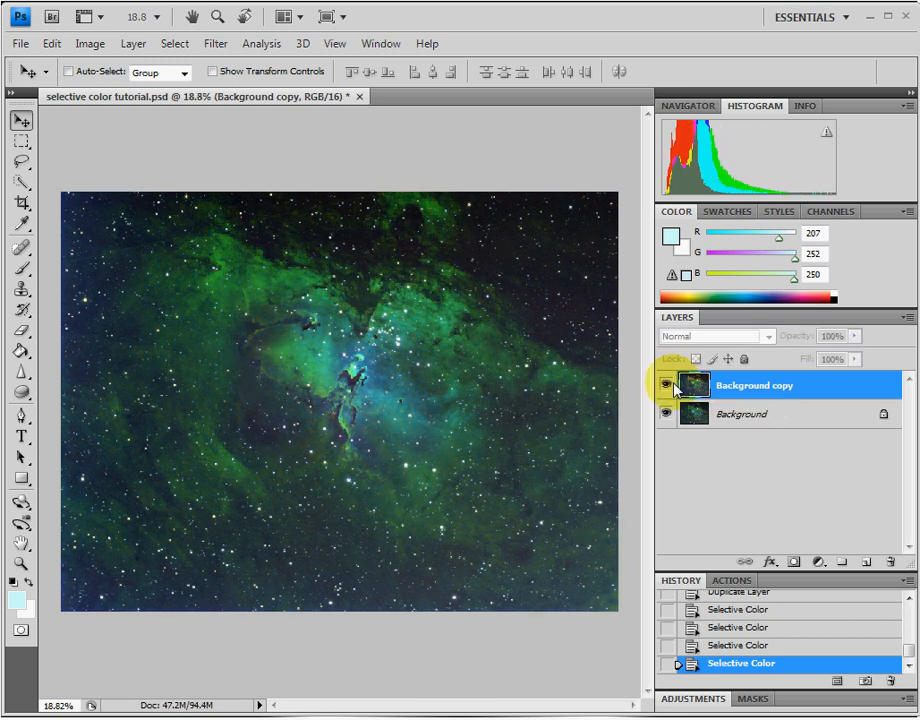